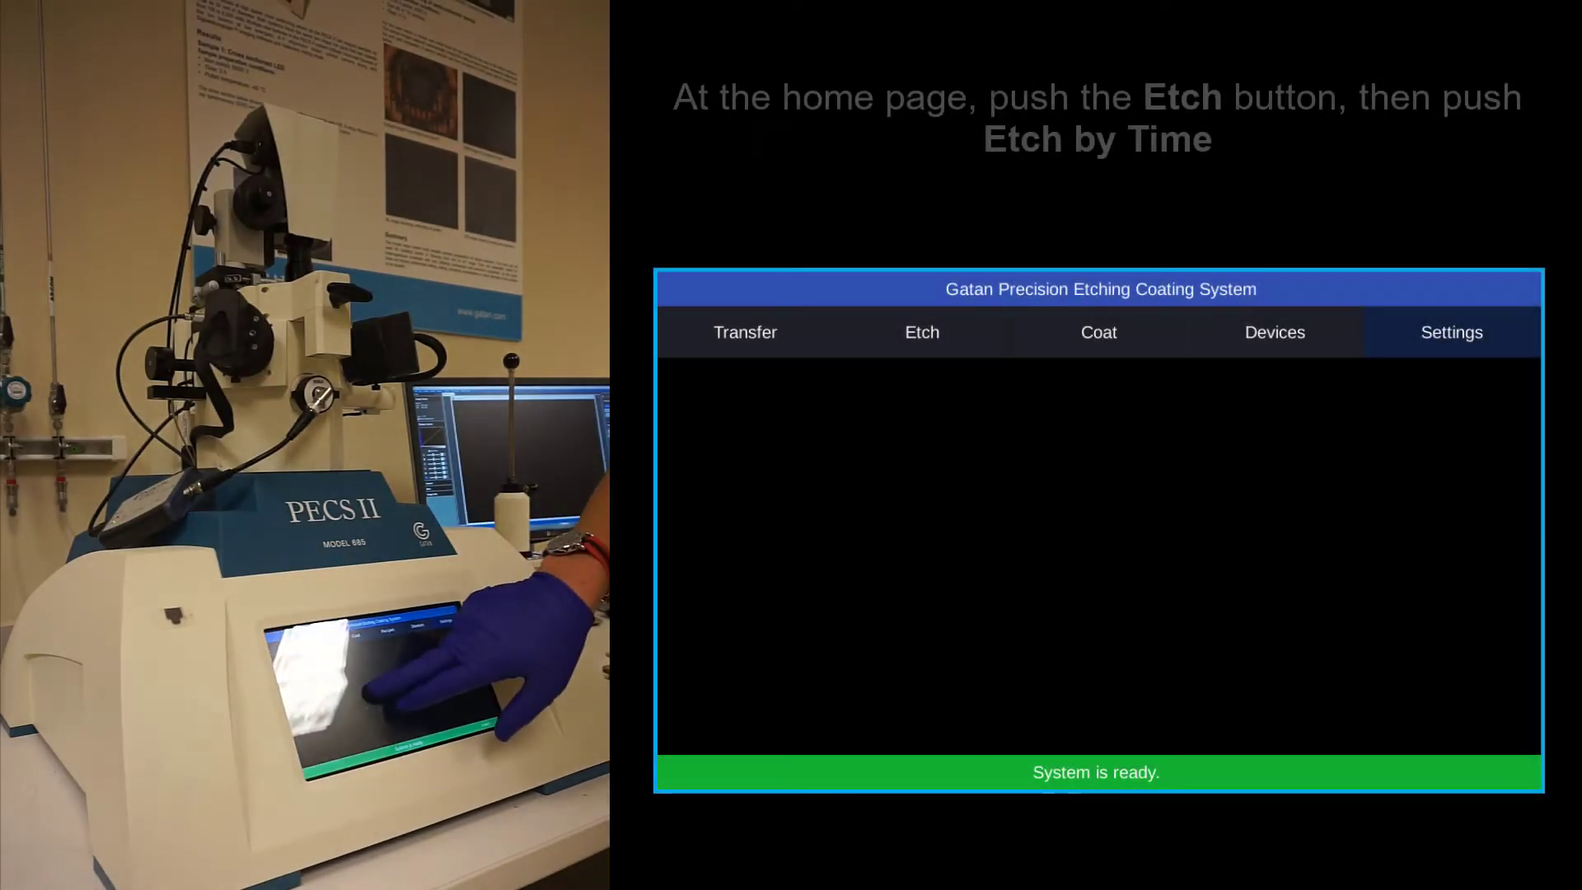
# Step: Switch from the home page to the Etch page showing Etch by Time
pyautogui.click(920, 332)
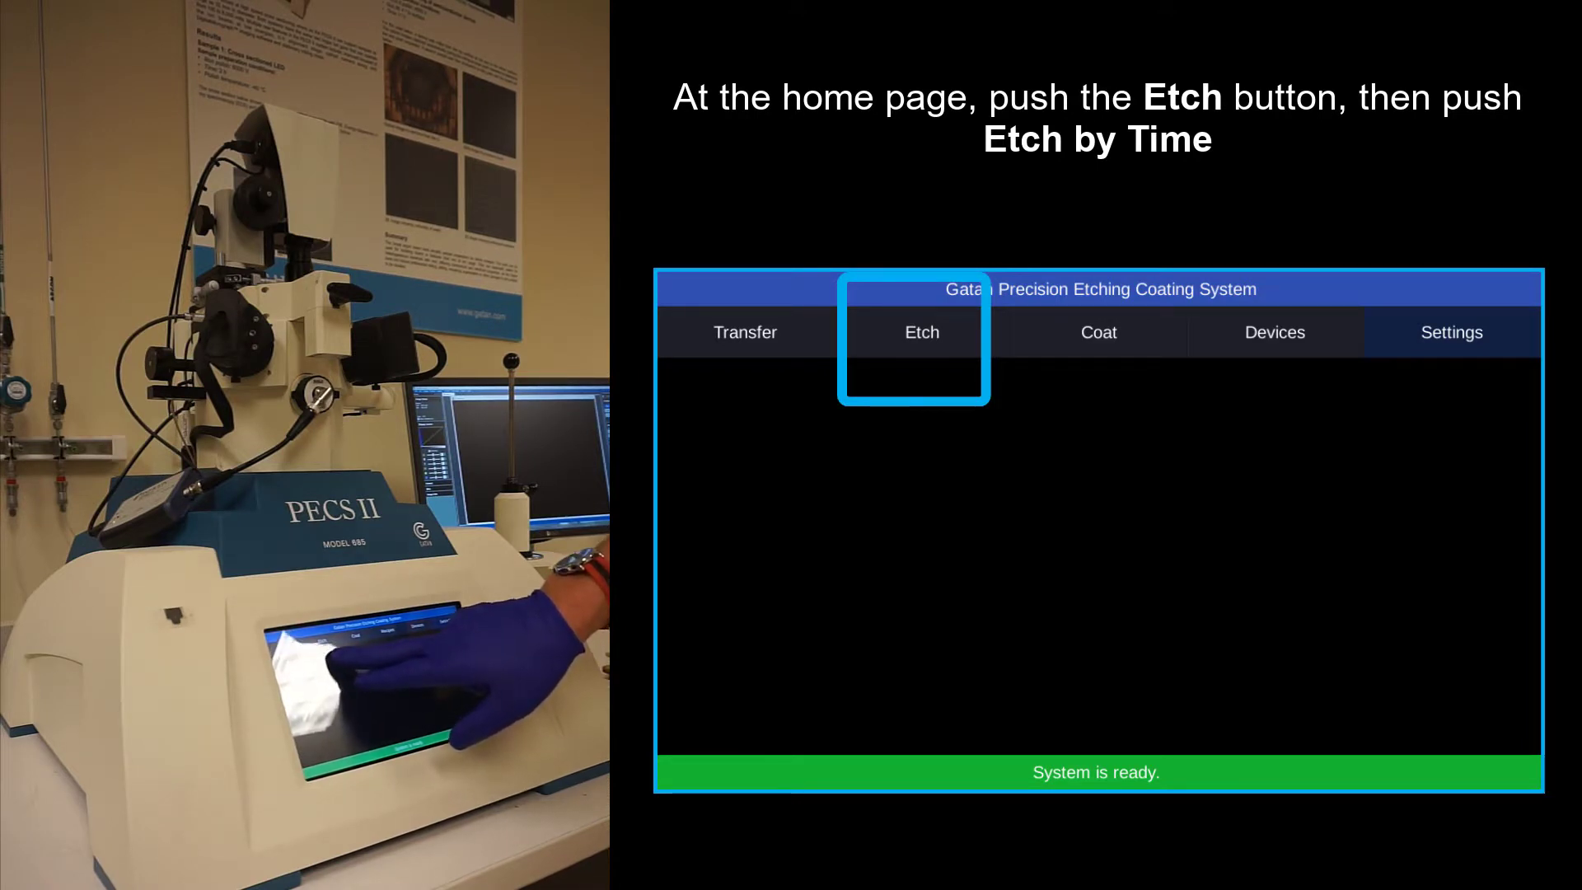
pyautogui.click(921, 331)
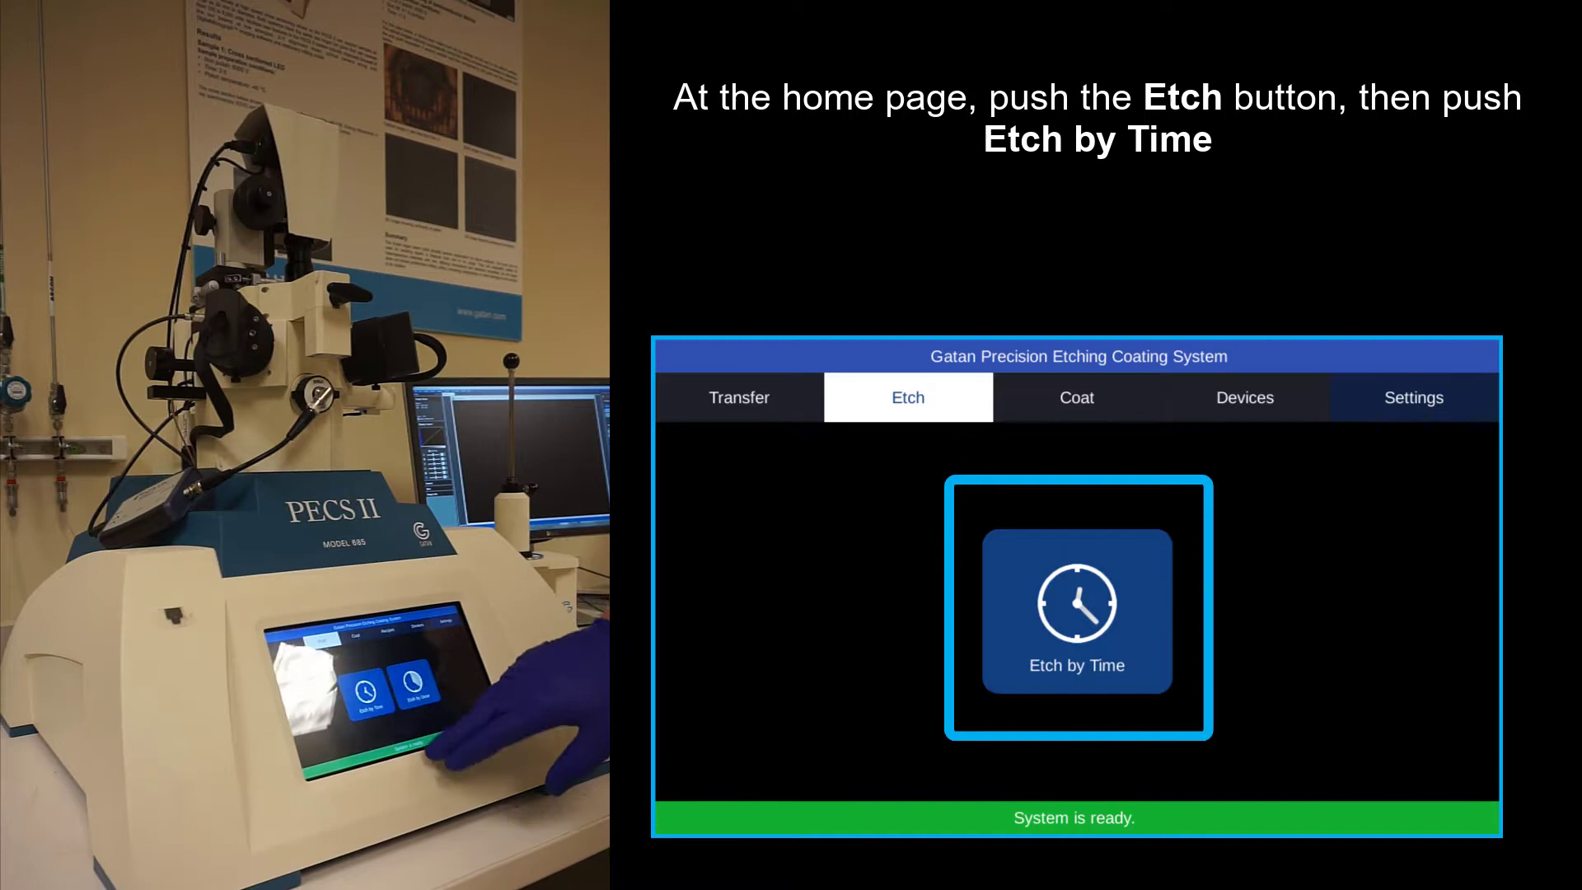
pyautogui.click(1076, 609)
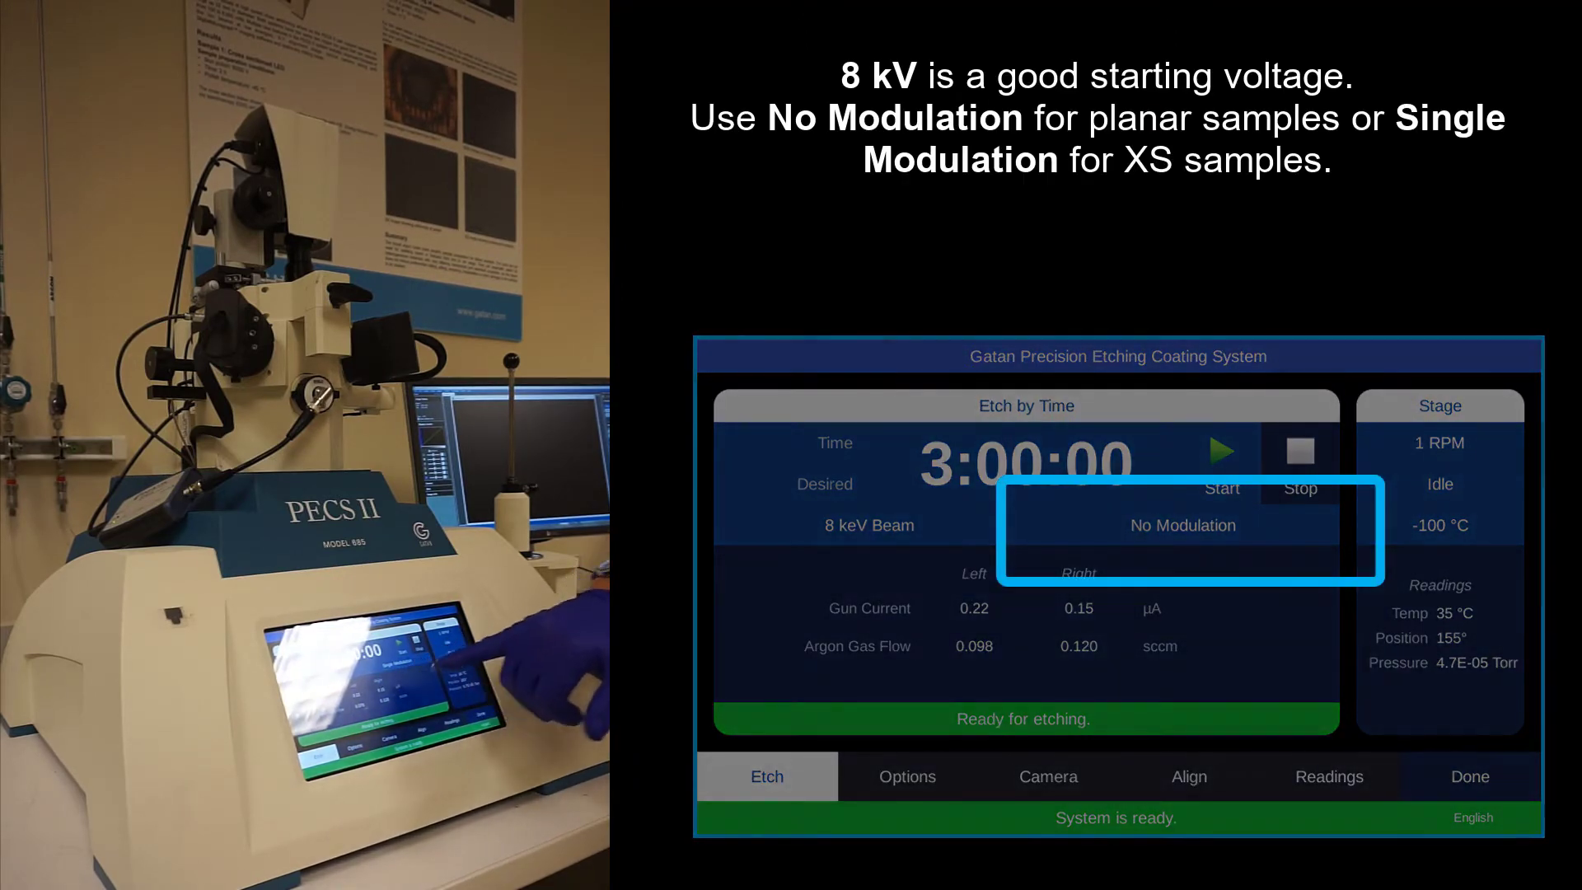
# Step: Set the 8 keV etch to No Modulation and a 1:00:00 duration
pyautogui.click(1181, 524)
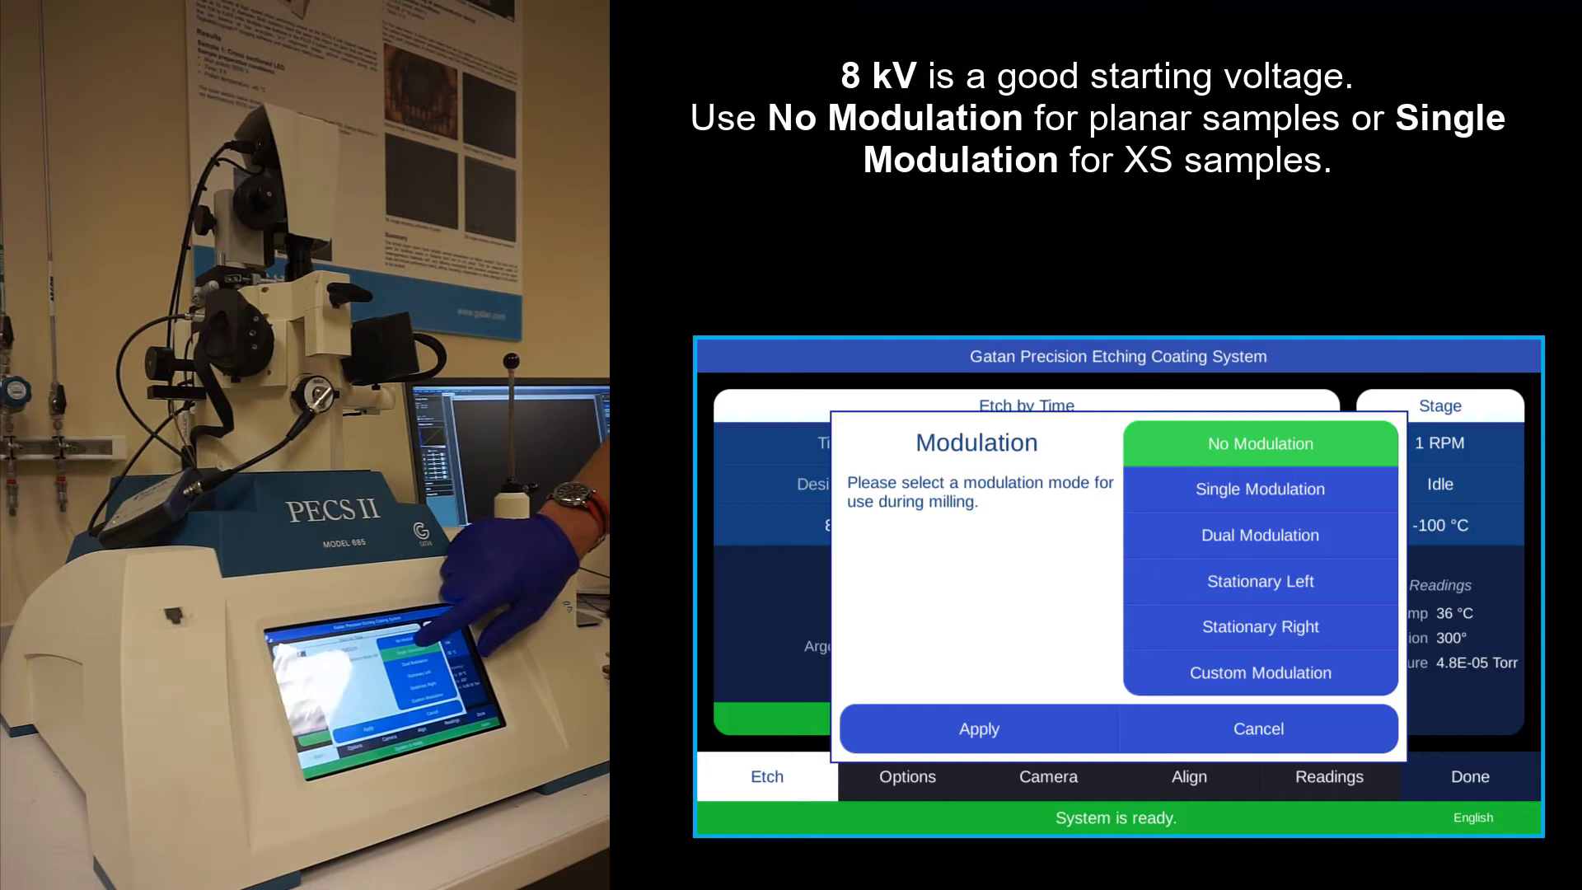
pyautogui.click(978, 728)
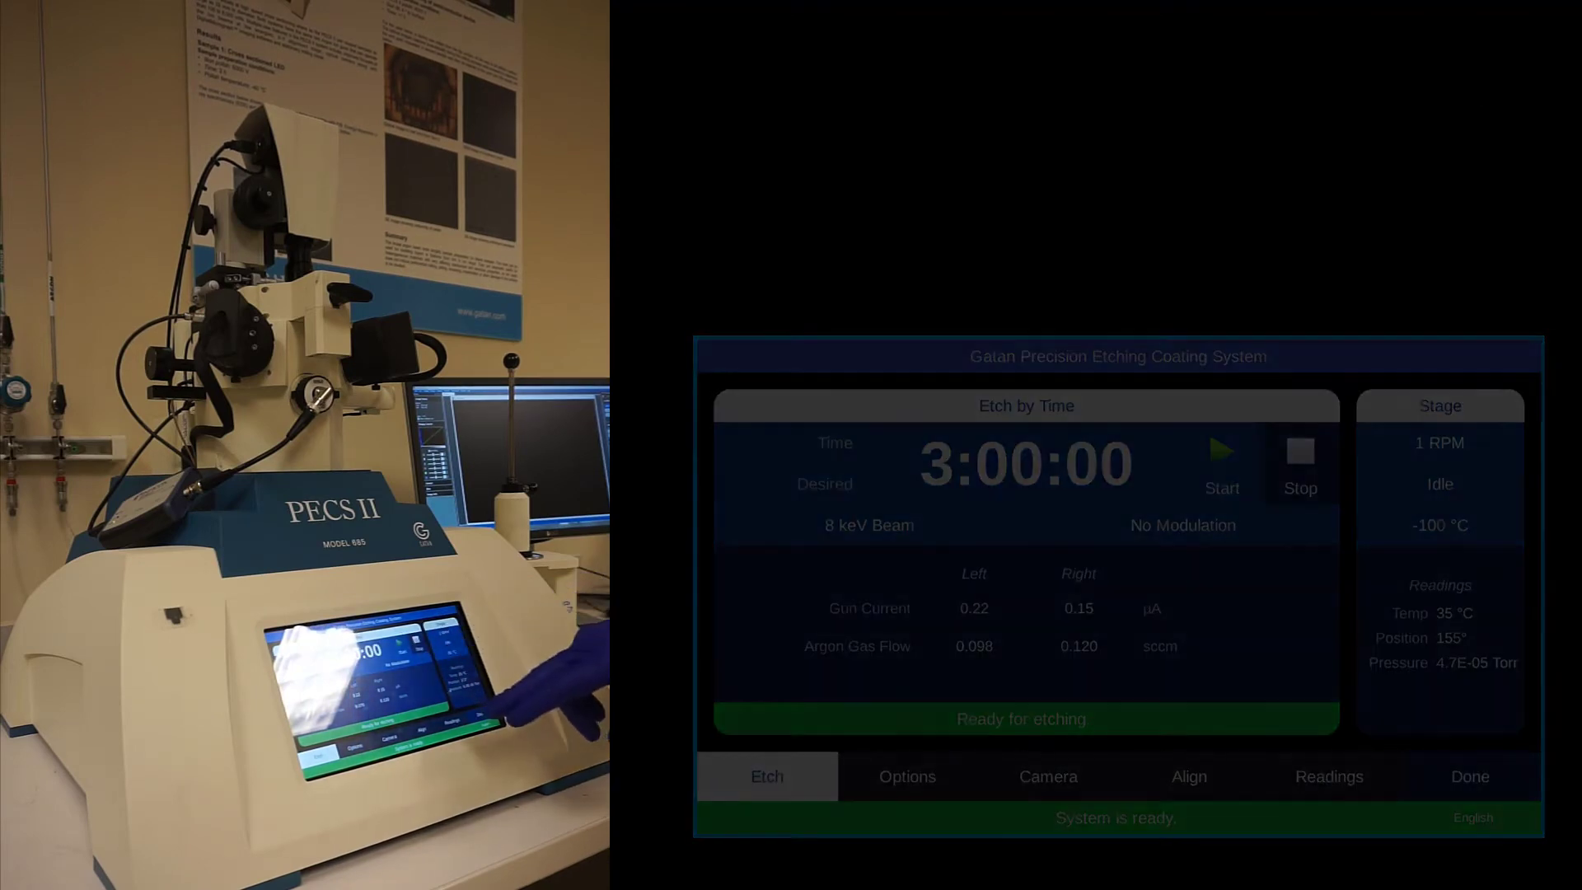
pyautogui.click(1025, 465)
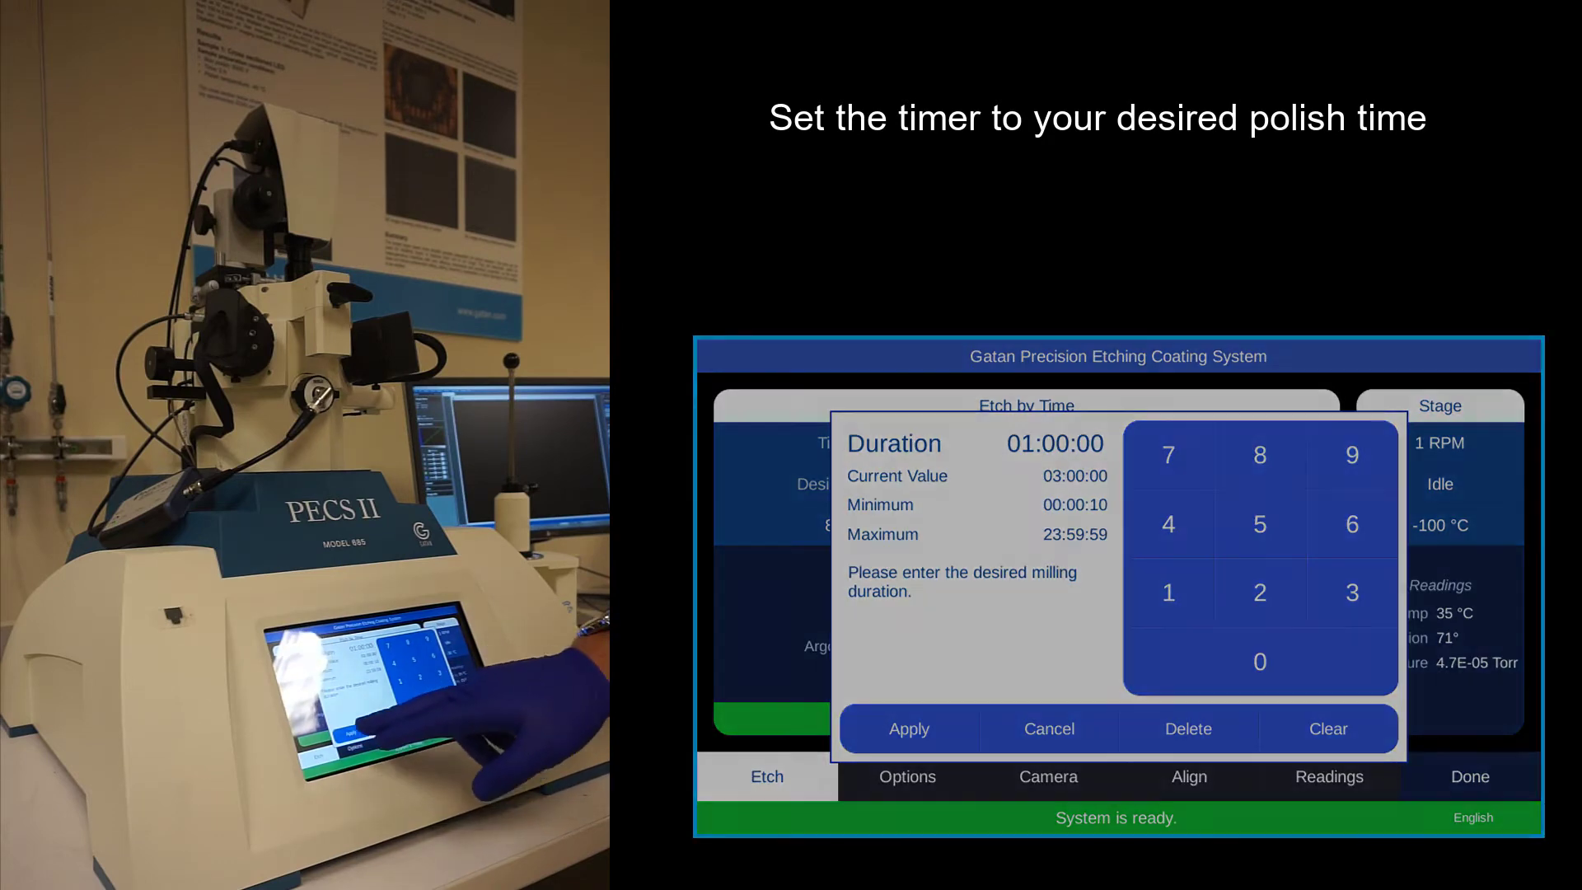
pyautogui.click(907, 728)
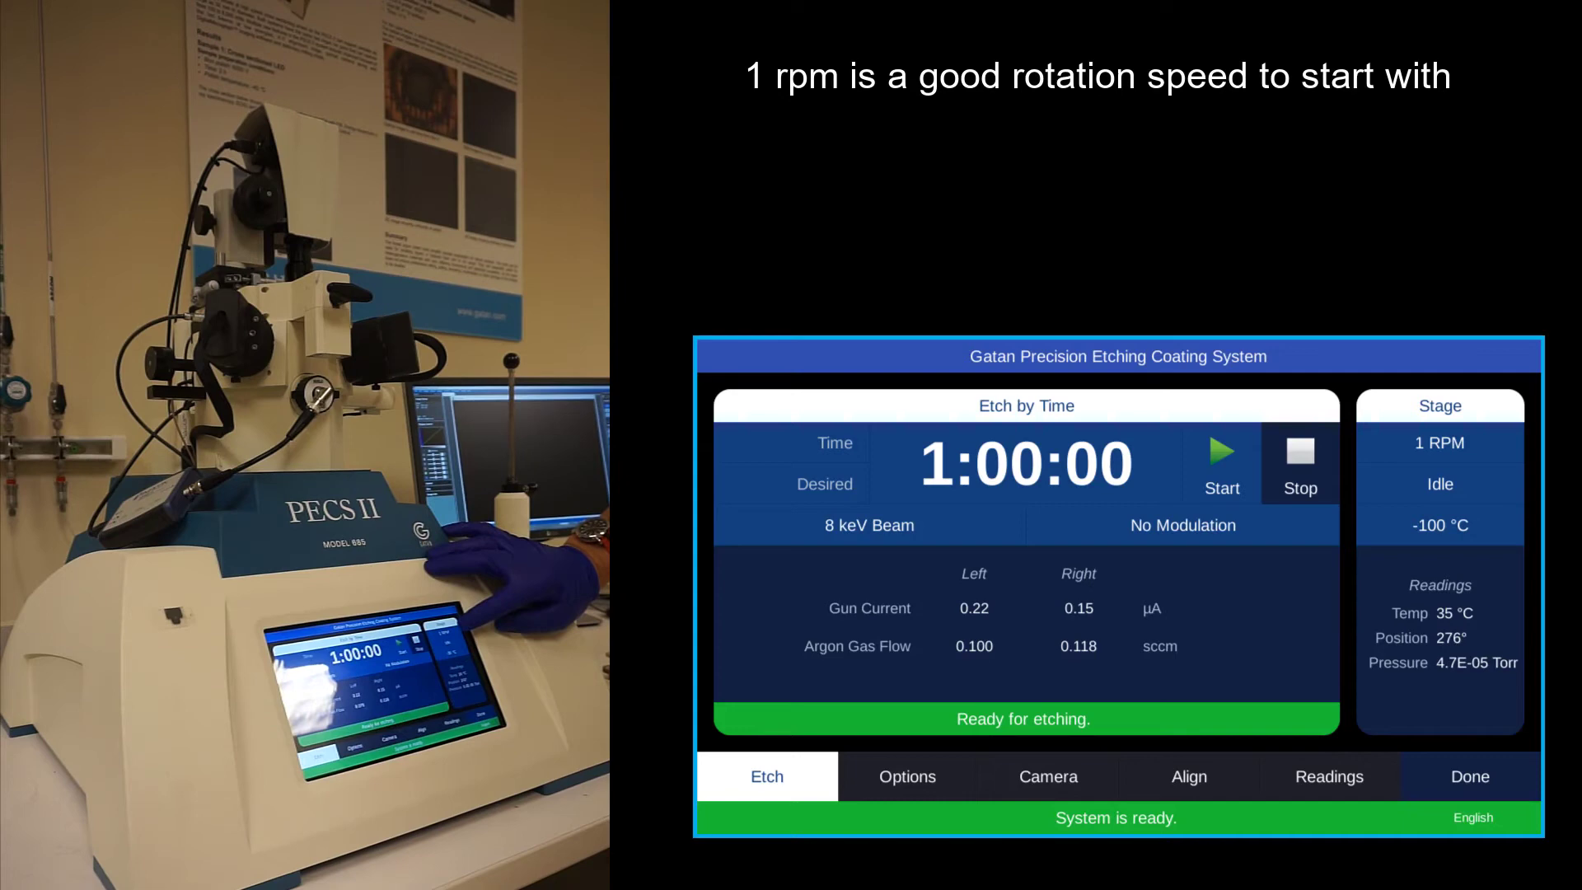
# Step: Confirm 1 RPM milling speed and start the one-hour sample etch
pyautogui.click(1438, 443)
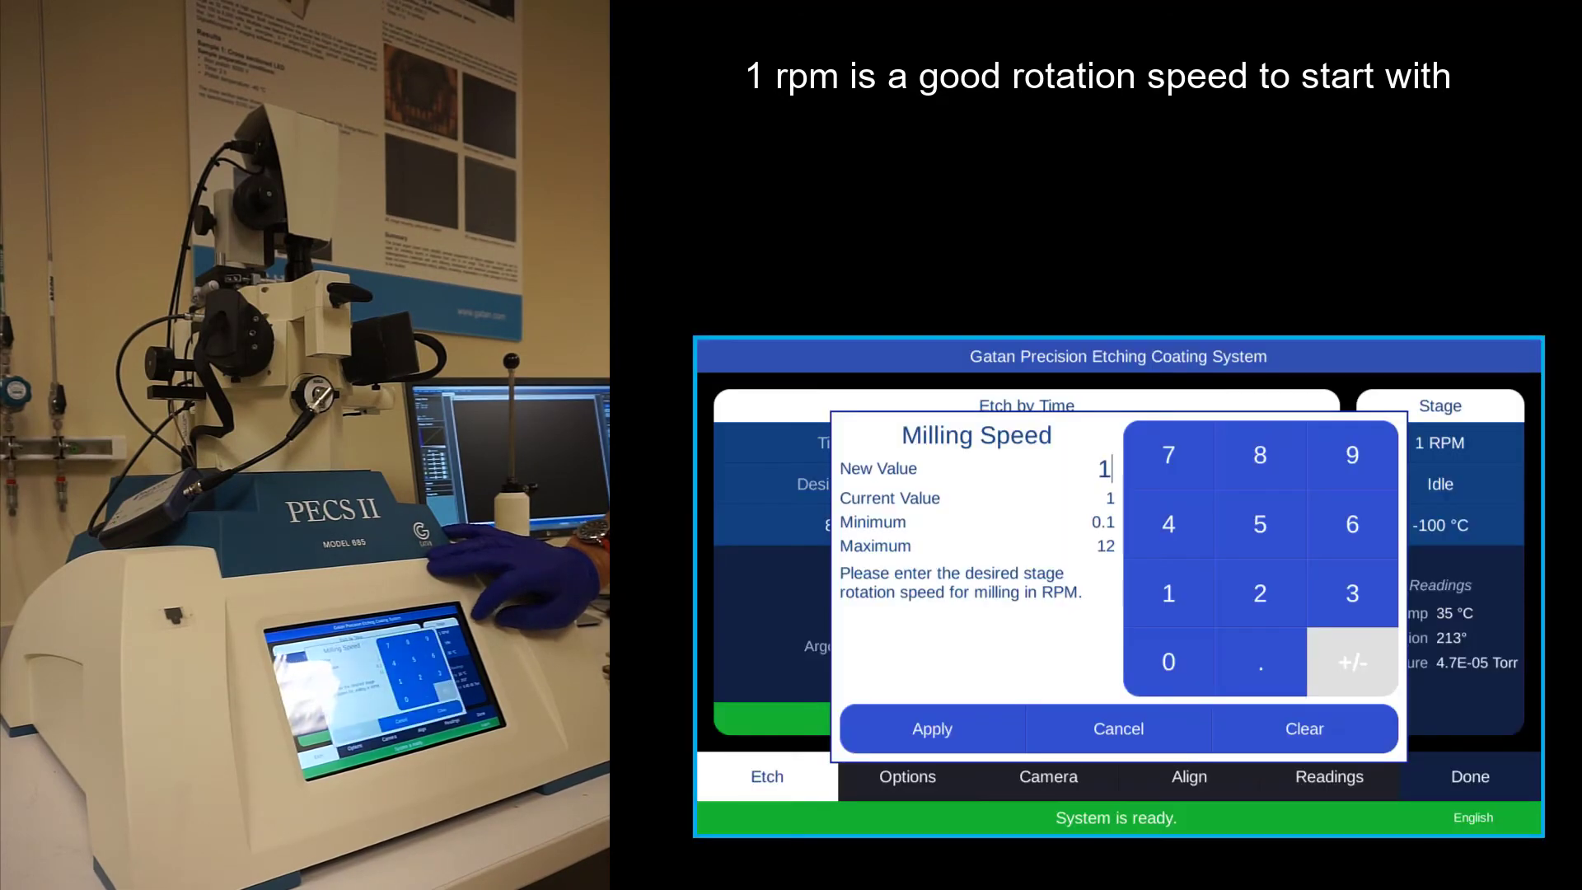
pyautogui.click(931, 727)
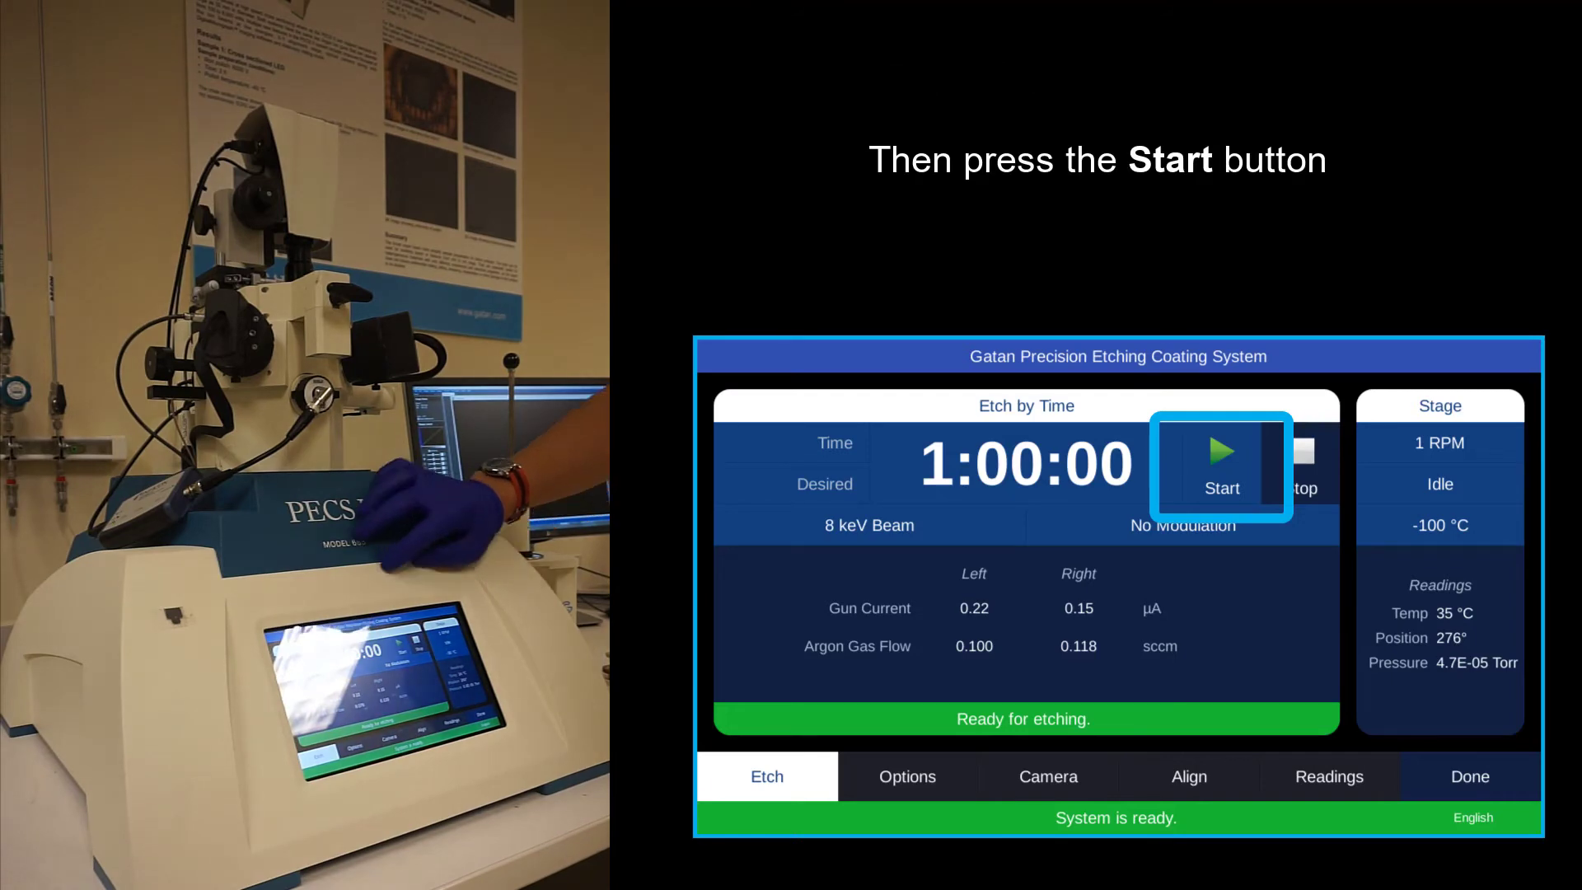
pyautogui.click(1221, 463)
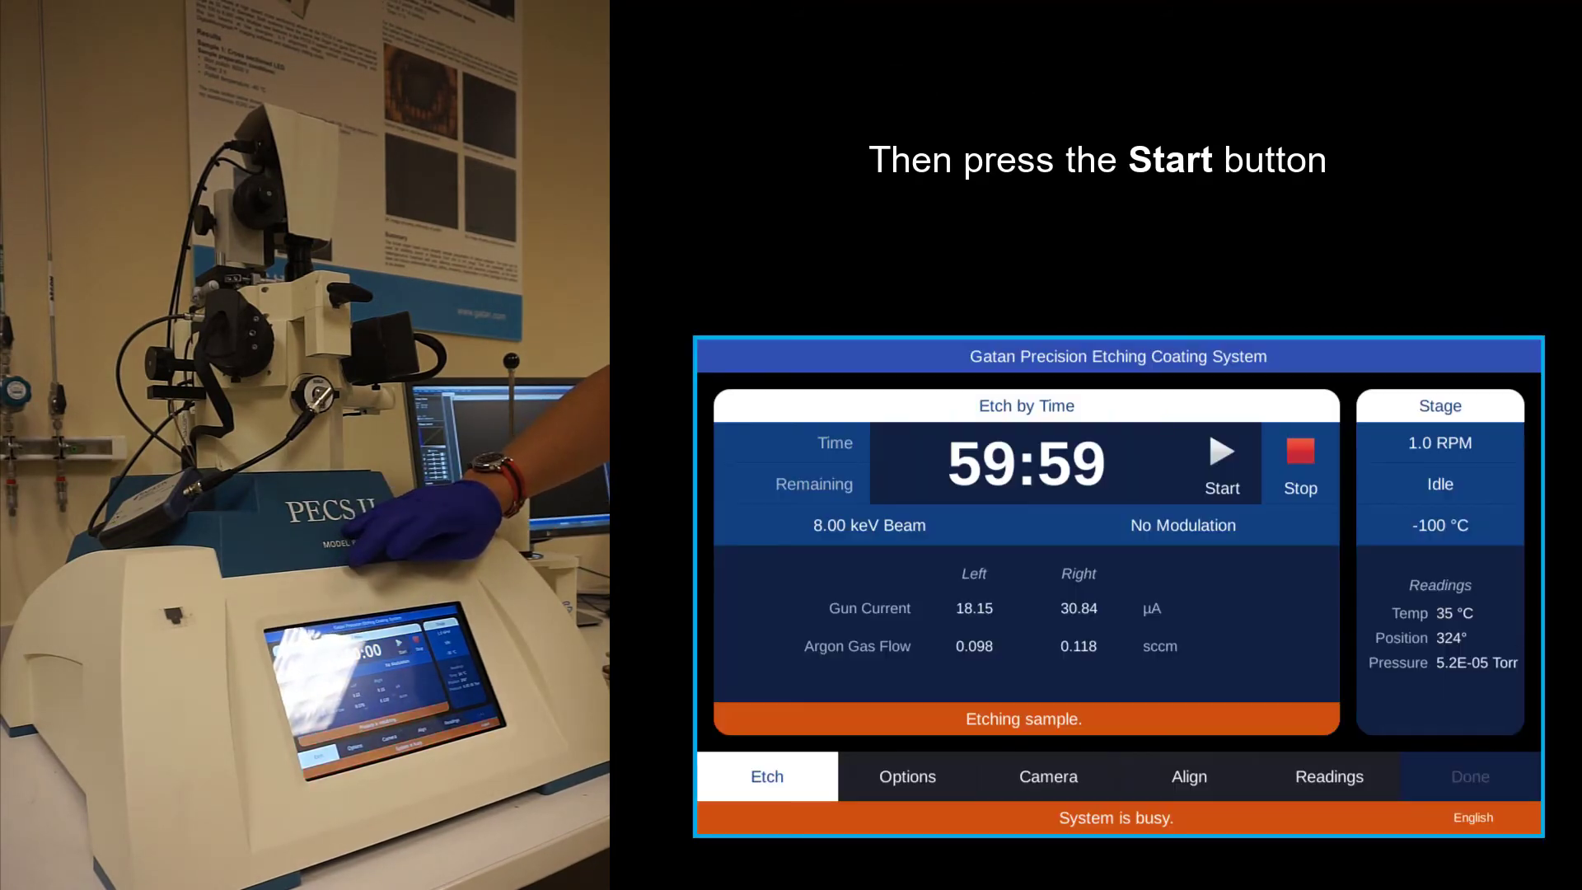